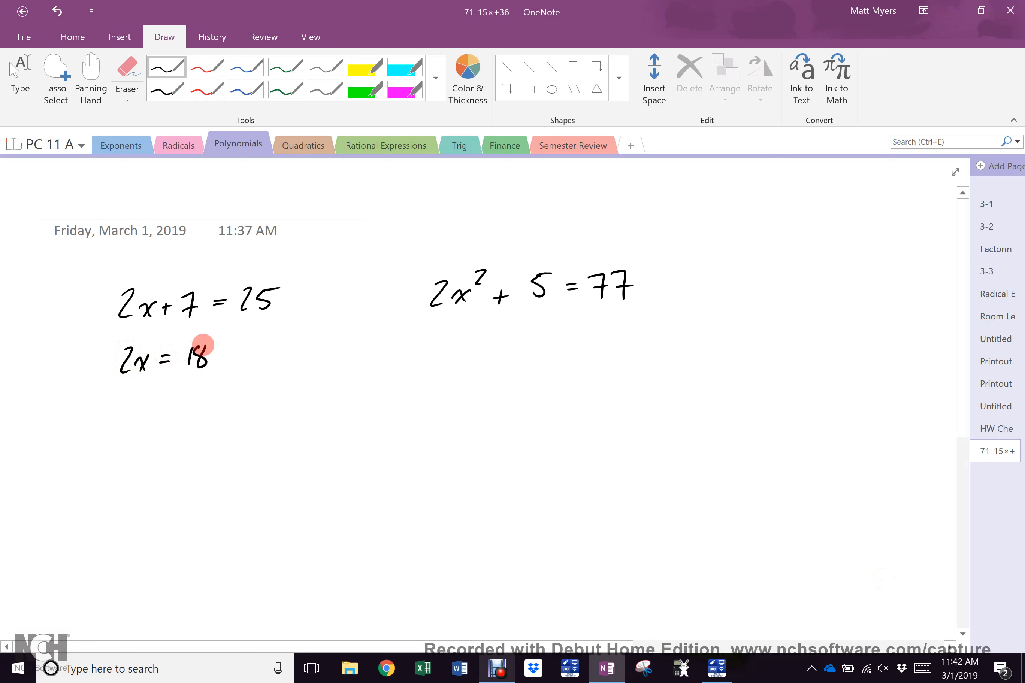
Handwrite 2x = 18 and x = 9 beneath 2x + 7 = 25 in black ink
left_click_drag(131, 406, 183, 405)
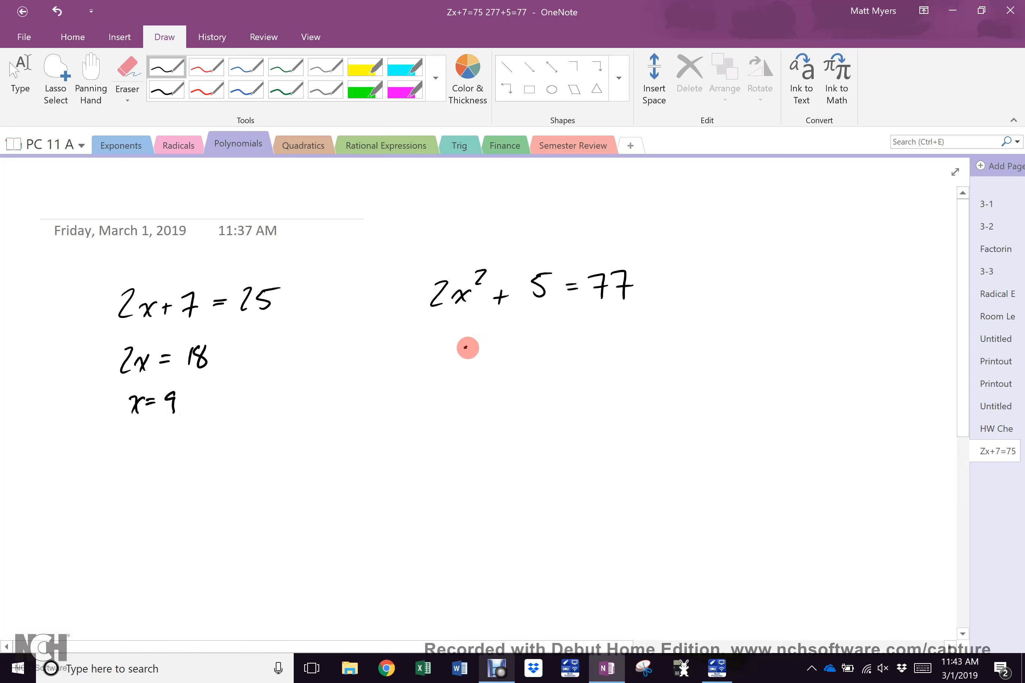
Work 2x² + 5 = 77 through 2x² = 72 and x² = 36 down to x = ±6
left_click_drag(458, 350, 559, 343)
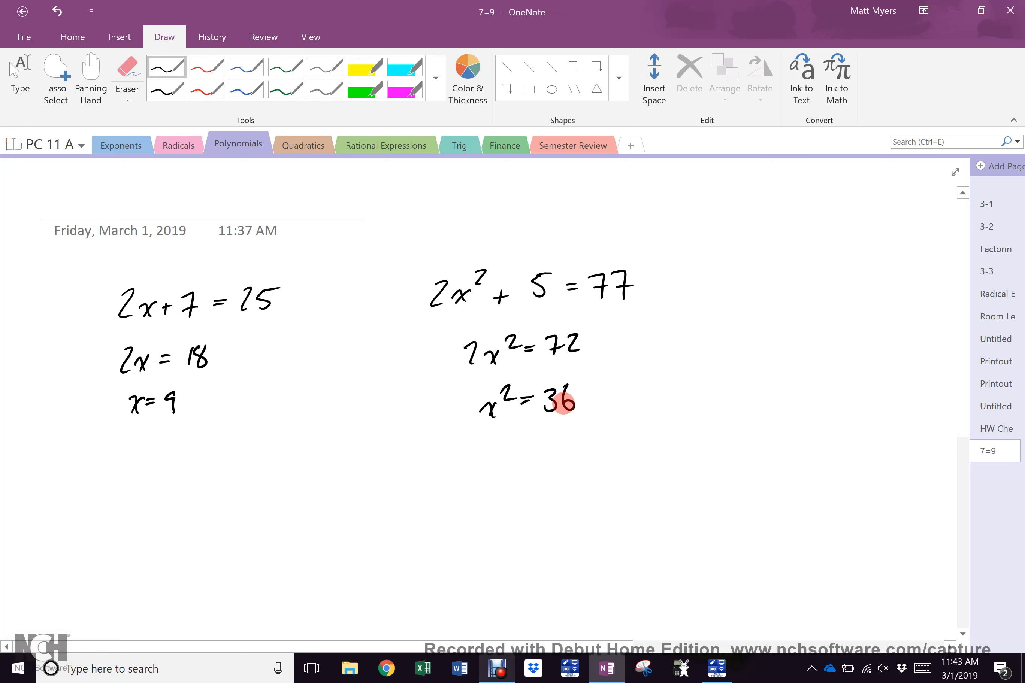
type("Zx+7=75 277+5=77")
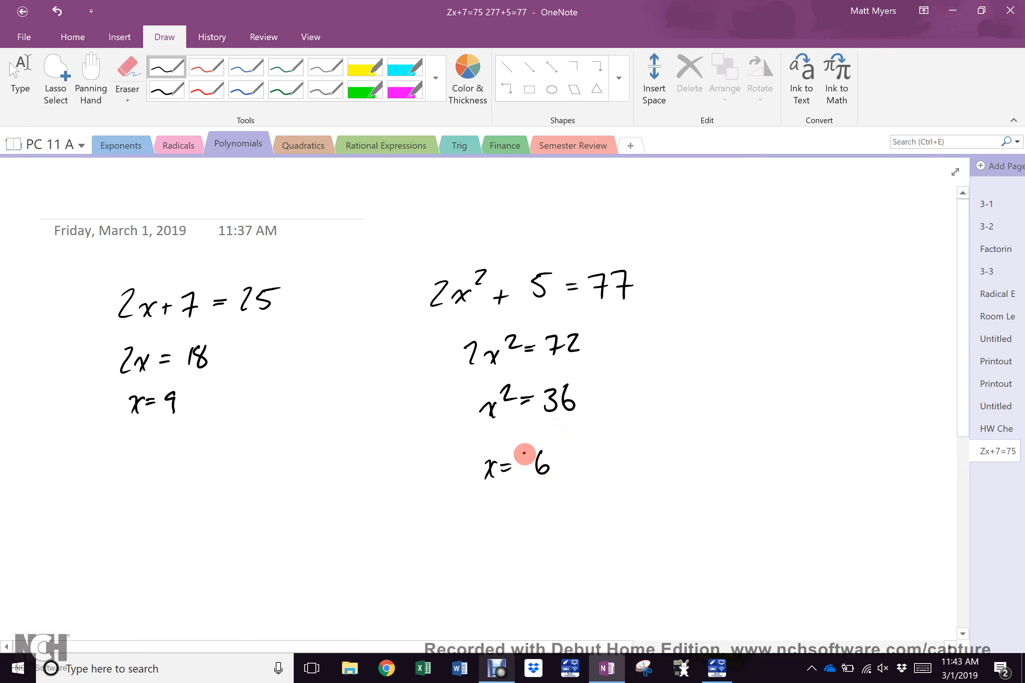
left_click_drag(520, 460, 530, 467)
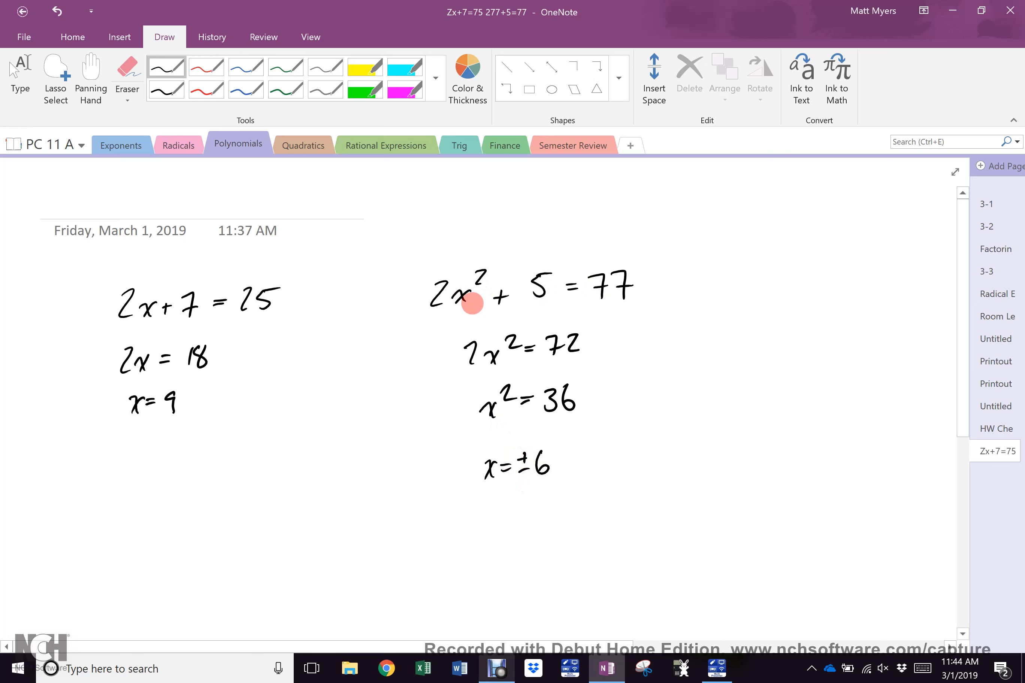
mouse_move(542, 456)
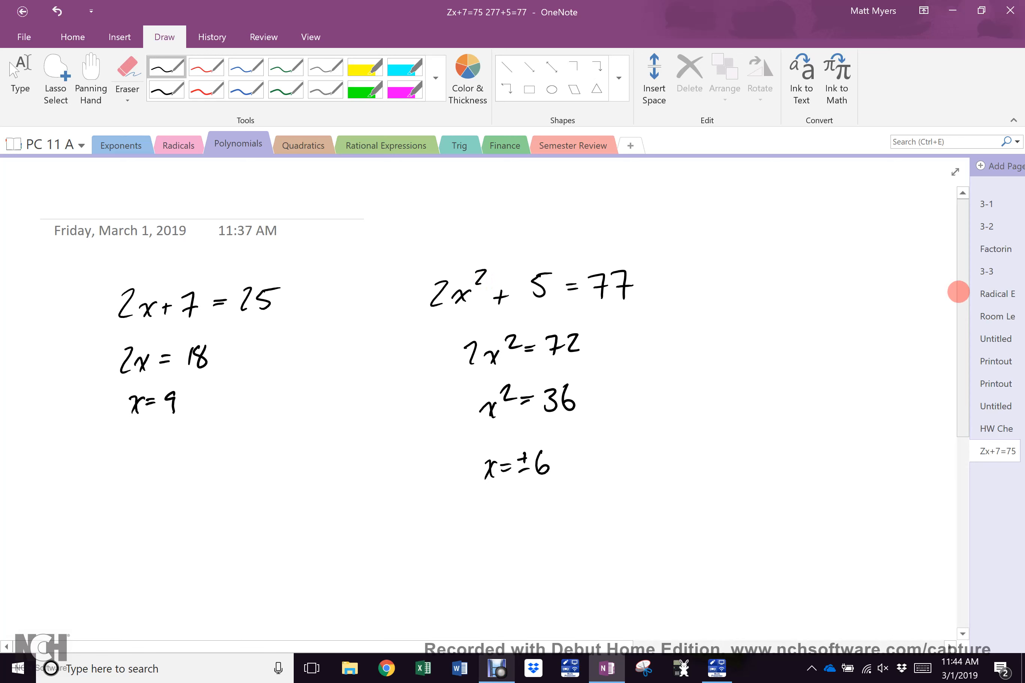
Factor x² − 15x + 36 as (x−3)(x−12) and set both lines equal to 0 in red
scroll("down", 3)
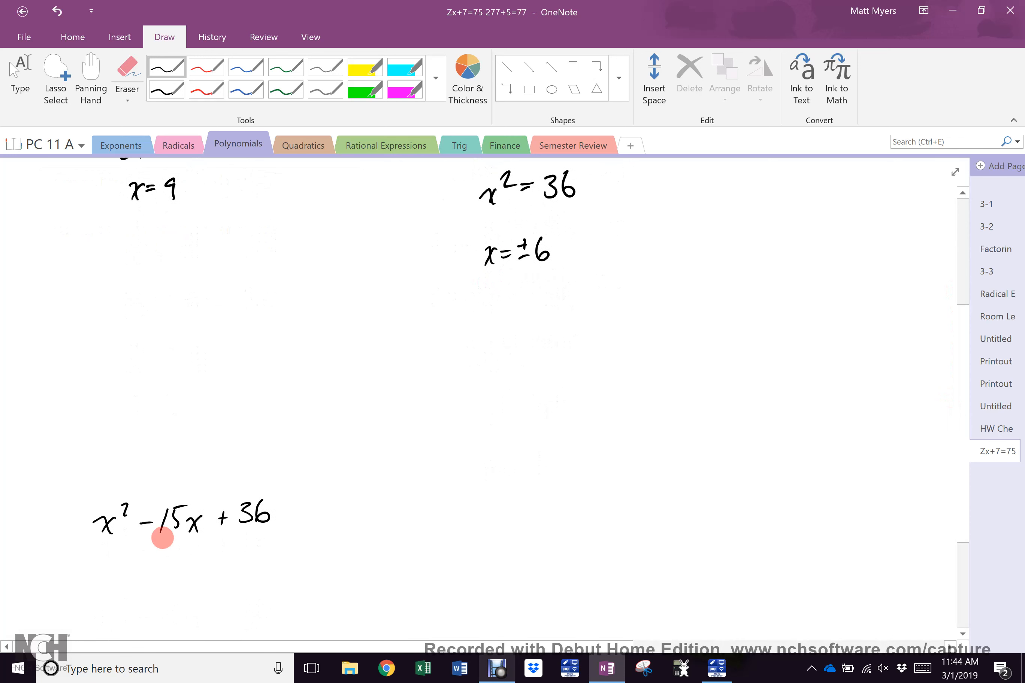
mouse_move(283, 514)
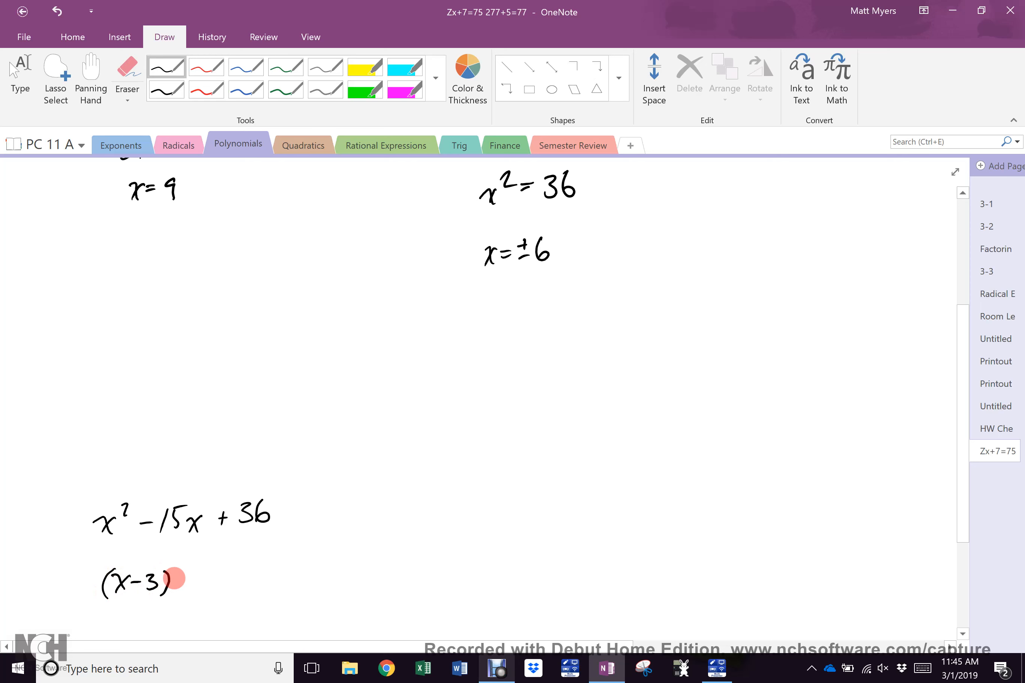
left_click_drag(183, 578, 235, 580)
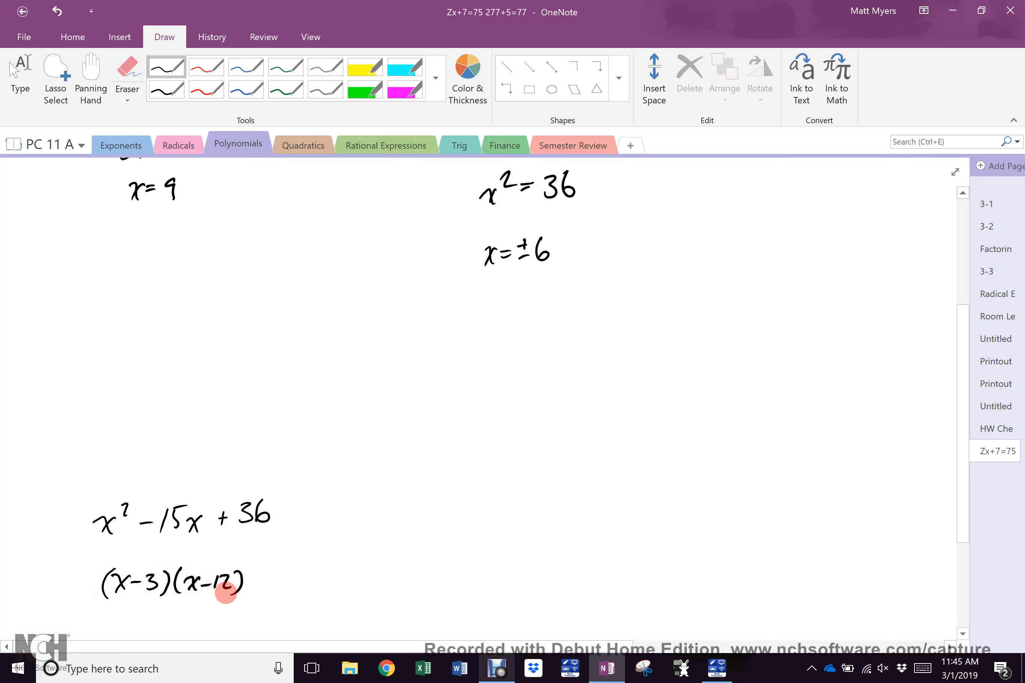
left_click(206, 66)
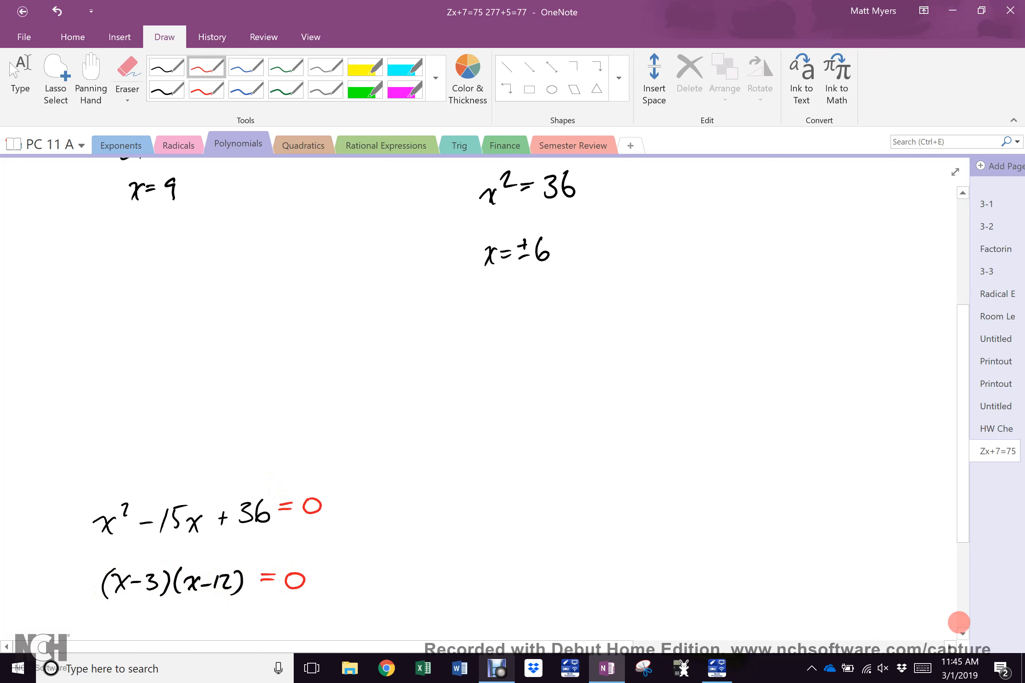
Write 6x = 0 with x = 0 beside it in blue, and 6x = 18 in red above
scroll("down", 3)
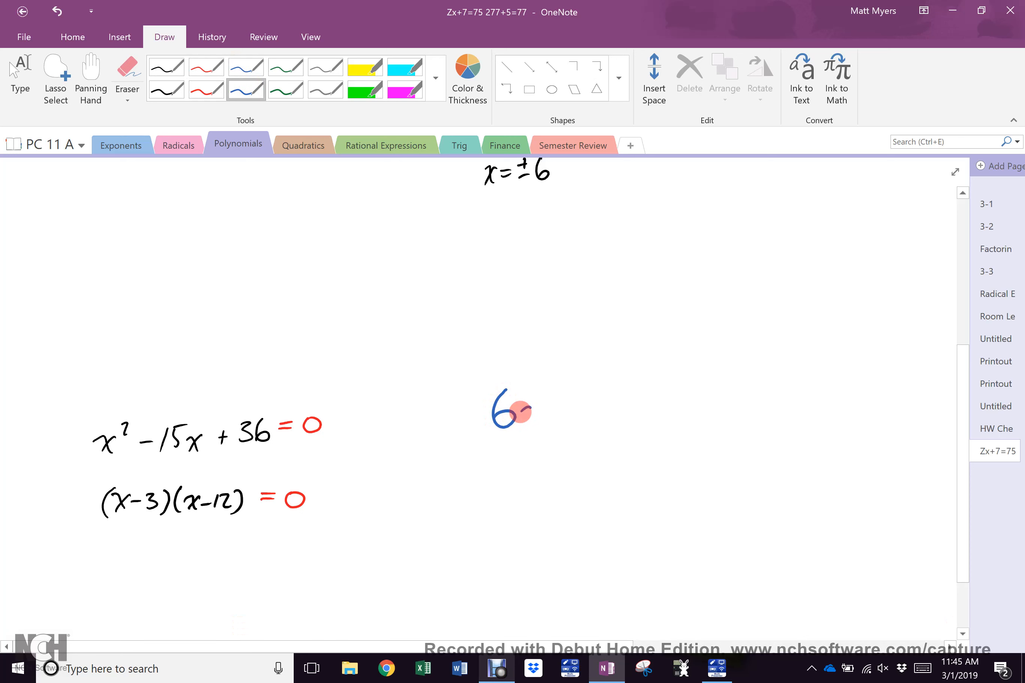
left_click_drag(510, 405, 607, 407)
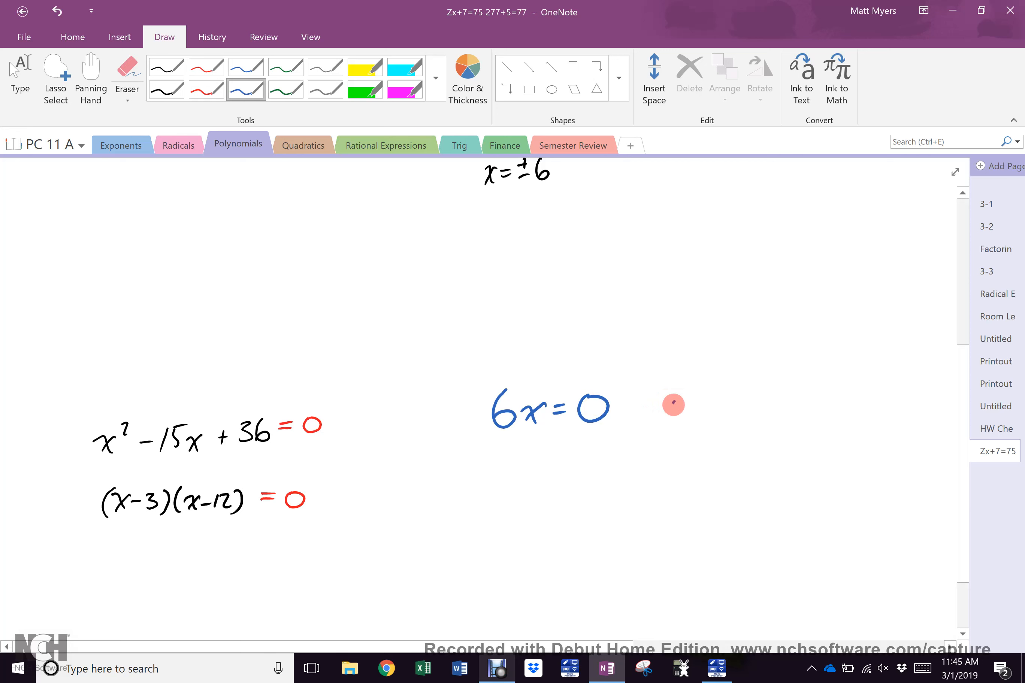
left_click_drag(667, 405, 752, 405)
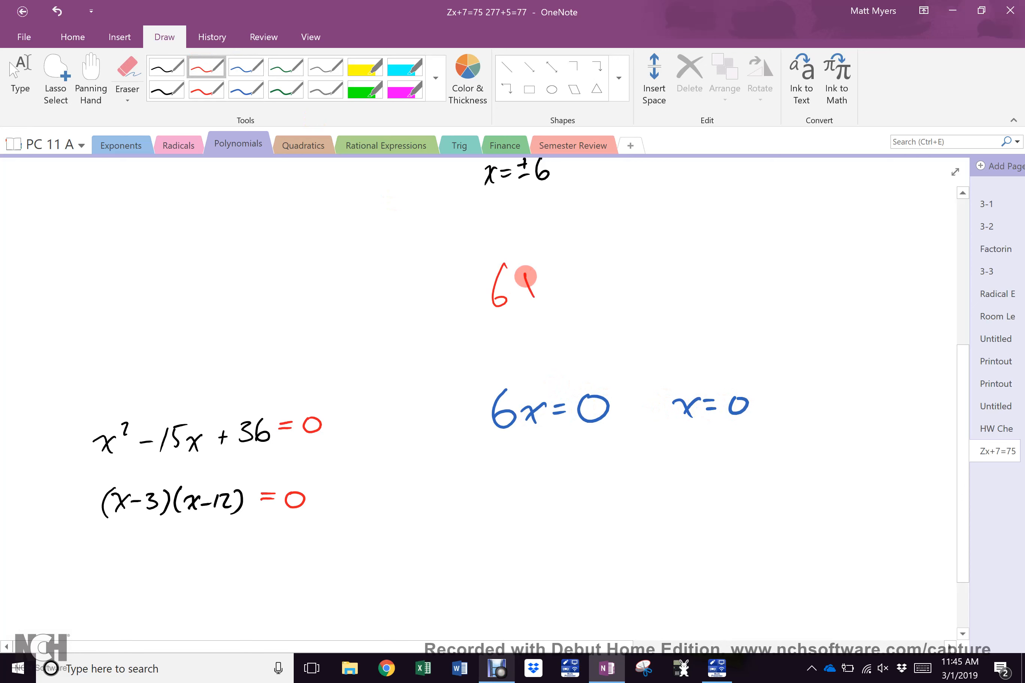
left_click_drag(516, 281, 598, 271)
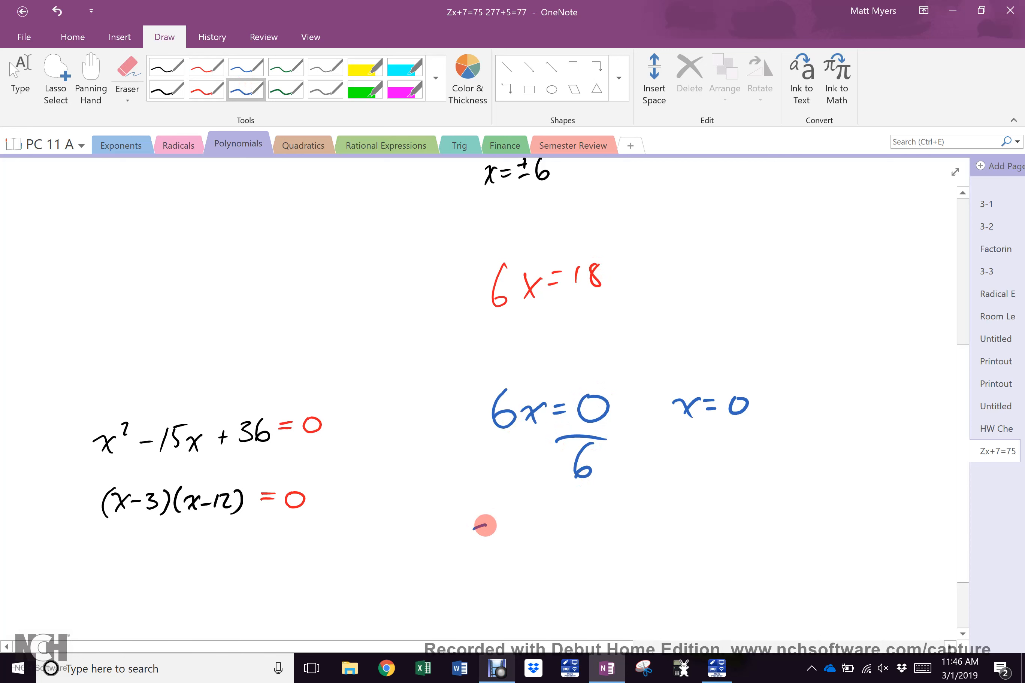
Mark F1, F2 near 6x = 0, then underline (x−3) and (x−12) and label them F1, F2
left_click_drag(484, 529, 536, 532)
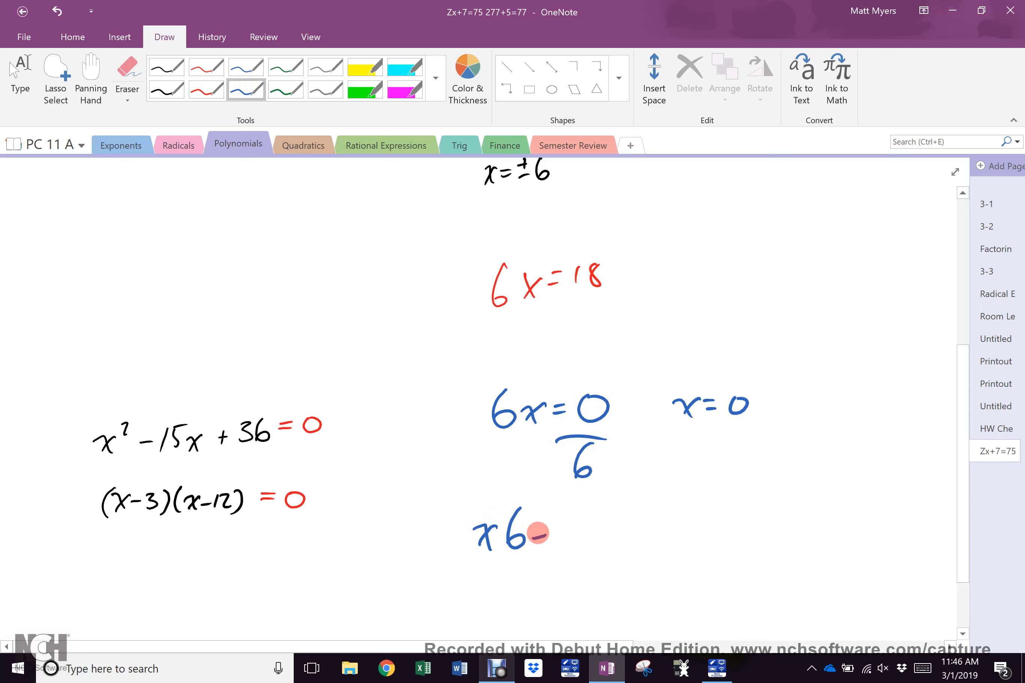
left_click_drag(542, 529, 585, 532)
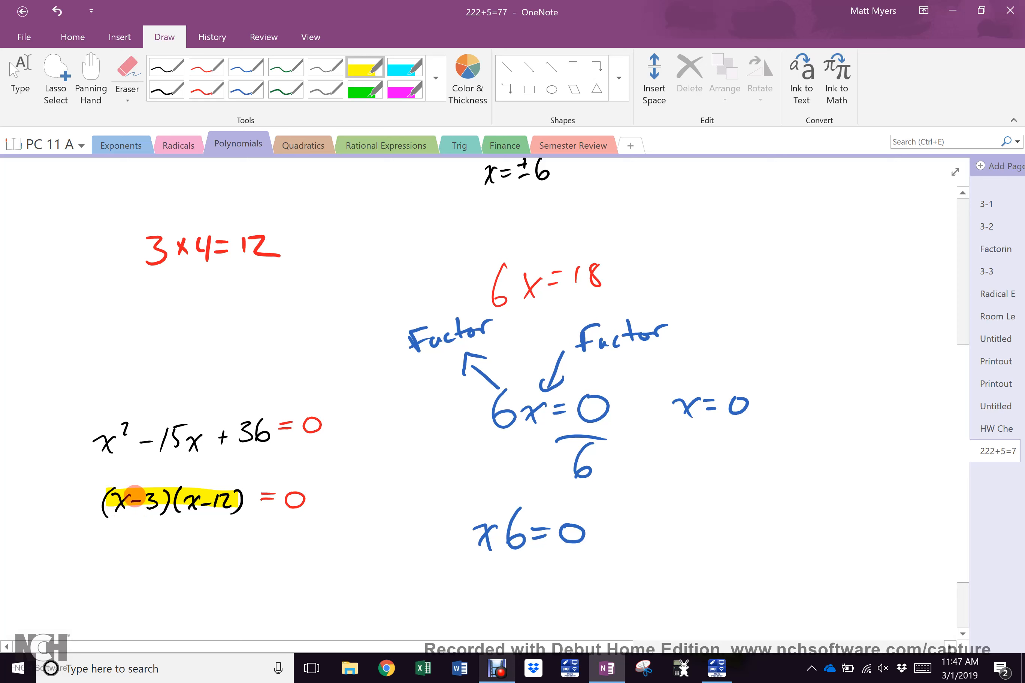
left_click_drag(111, 516, 177, 515)
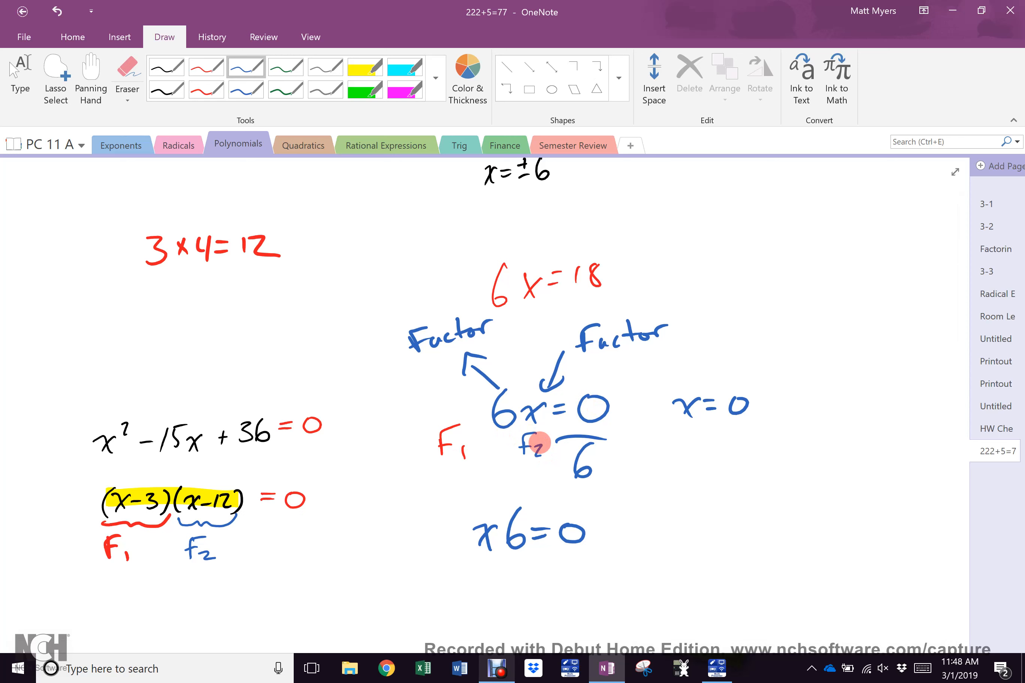
Solve F1 = 0 to x = 3 in red and F2 = 0 to x = 12 in blue
left_click(206, 67)
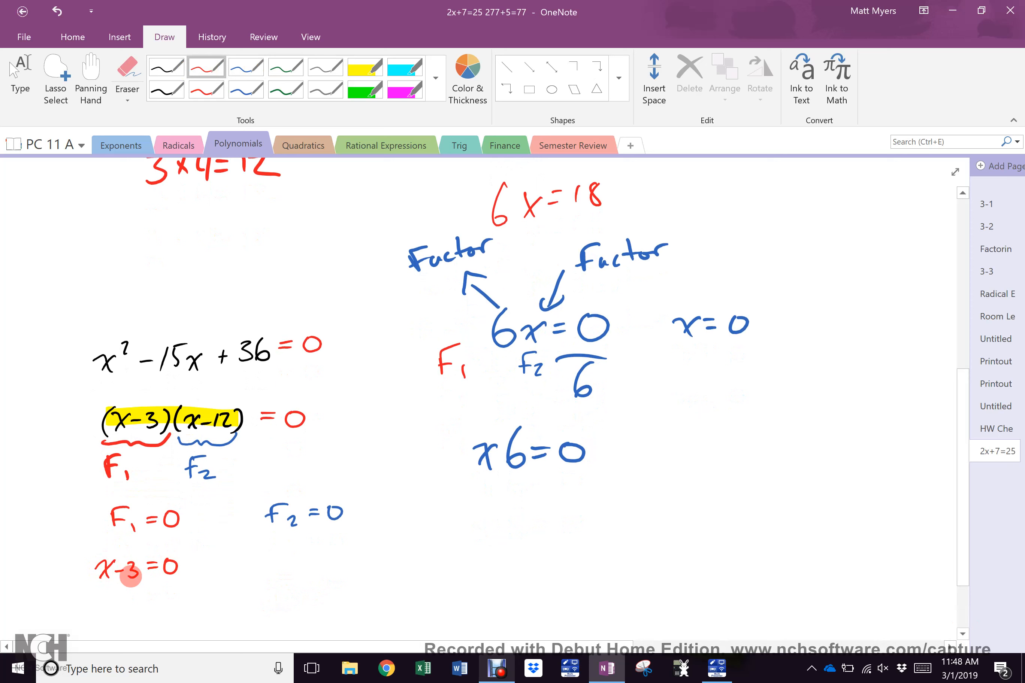
left_click_drag(108, 609, 173, 611)
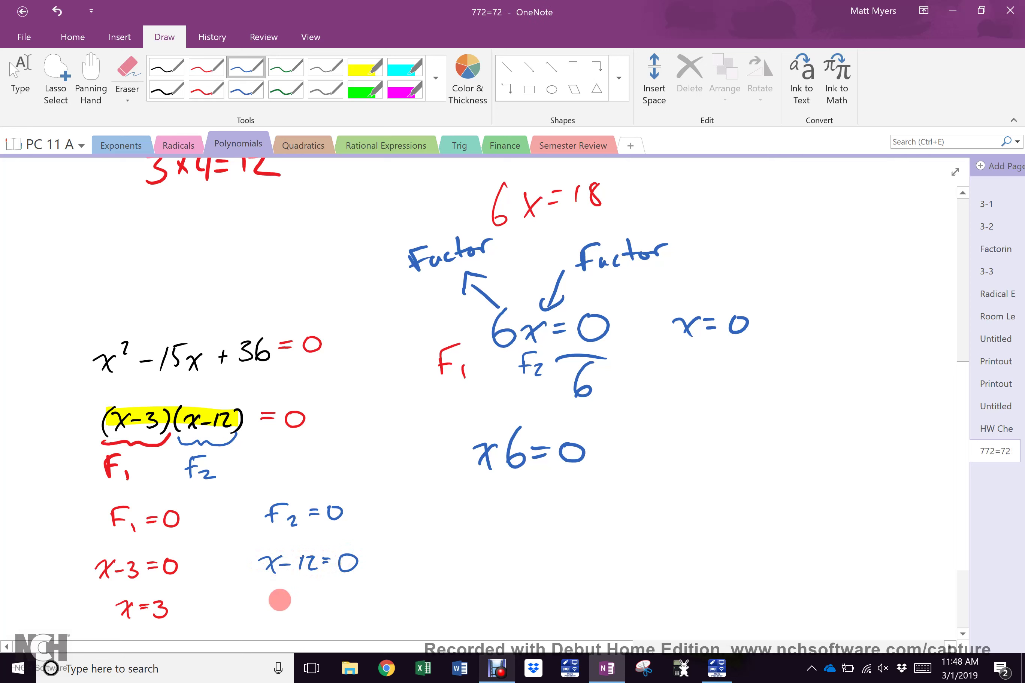
type("x")
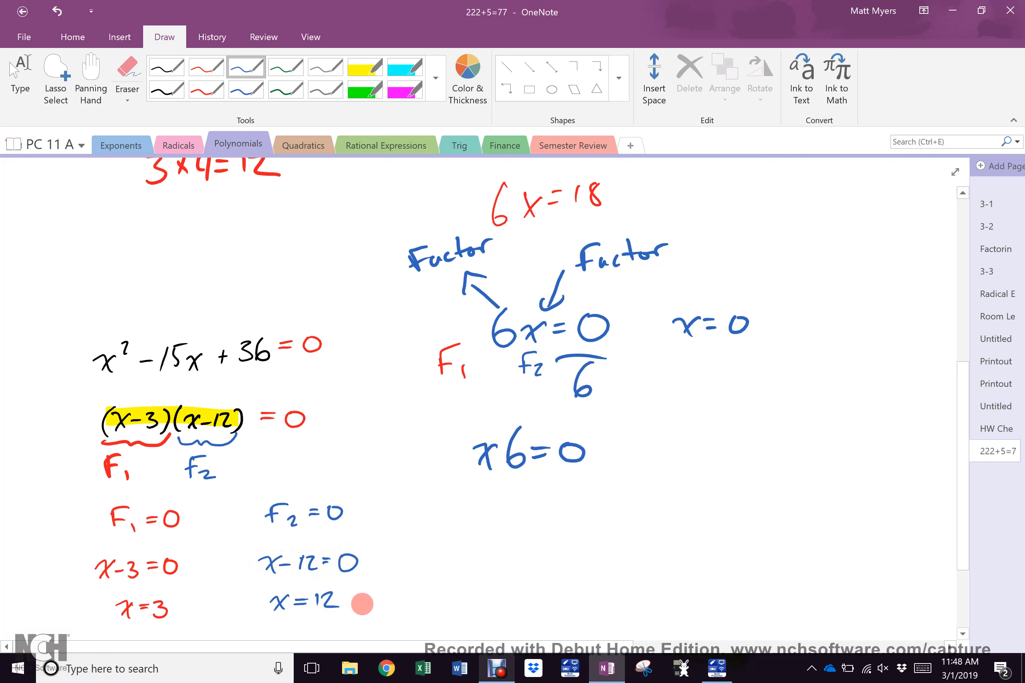
left_click_drag(118, 607, 366, 605)
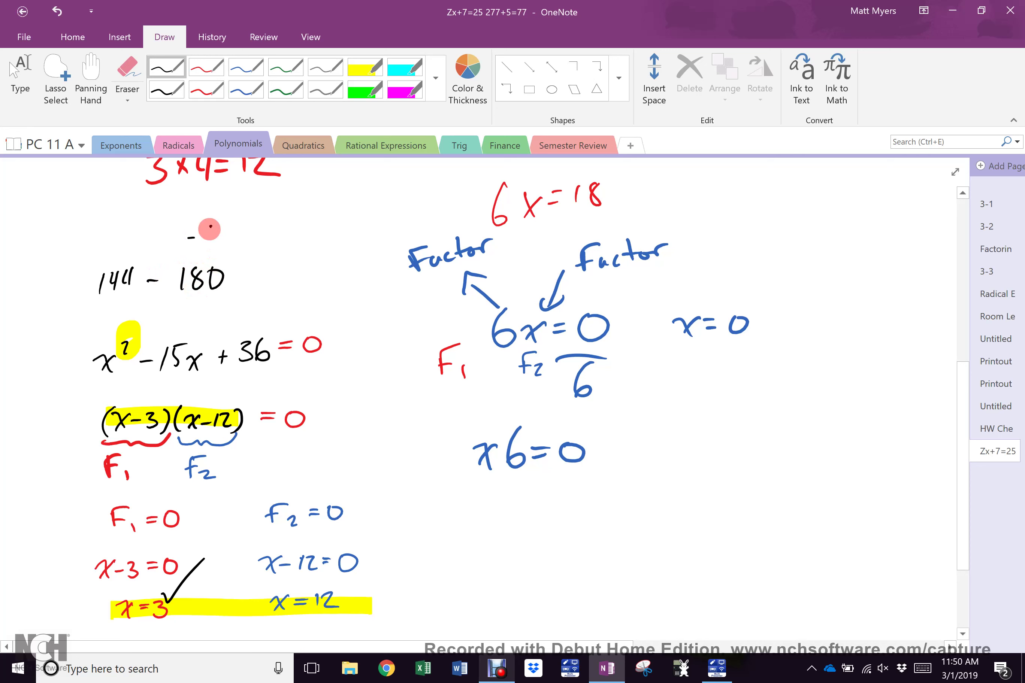
Highlight and tick x = 3 and x = 12, noting 144 − 180 and −36 + 36 above the quadratic
left_click_drag(190, 232, 281, 232)
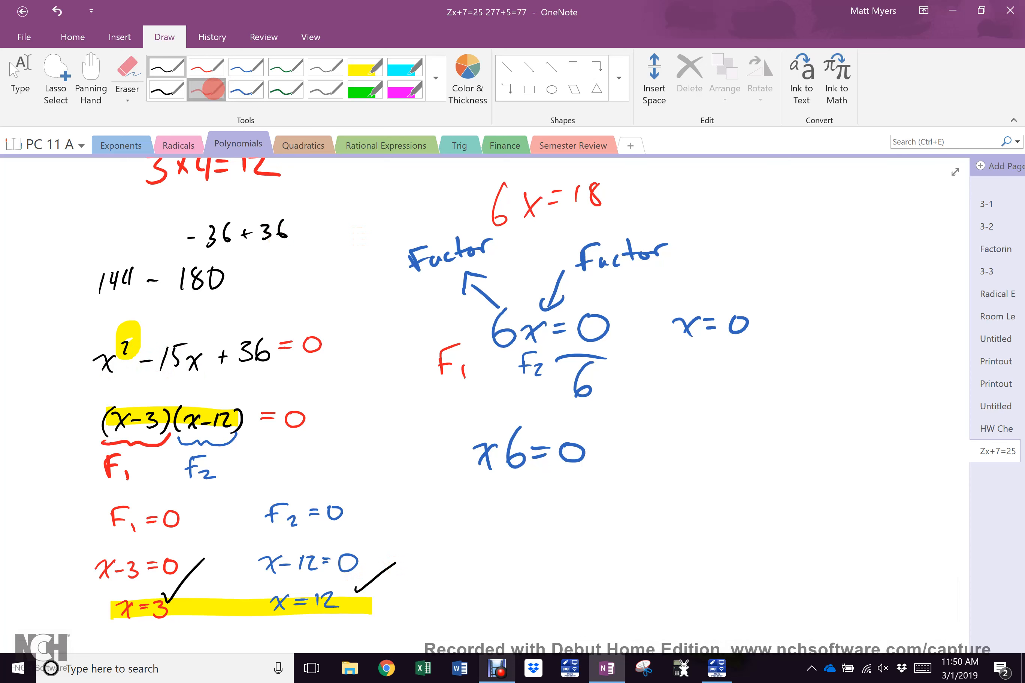
Write the red example 3x³ = 24, reduce it to x³ = 8 and solve for x
left_click_drag(578, 527, 621, 526)
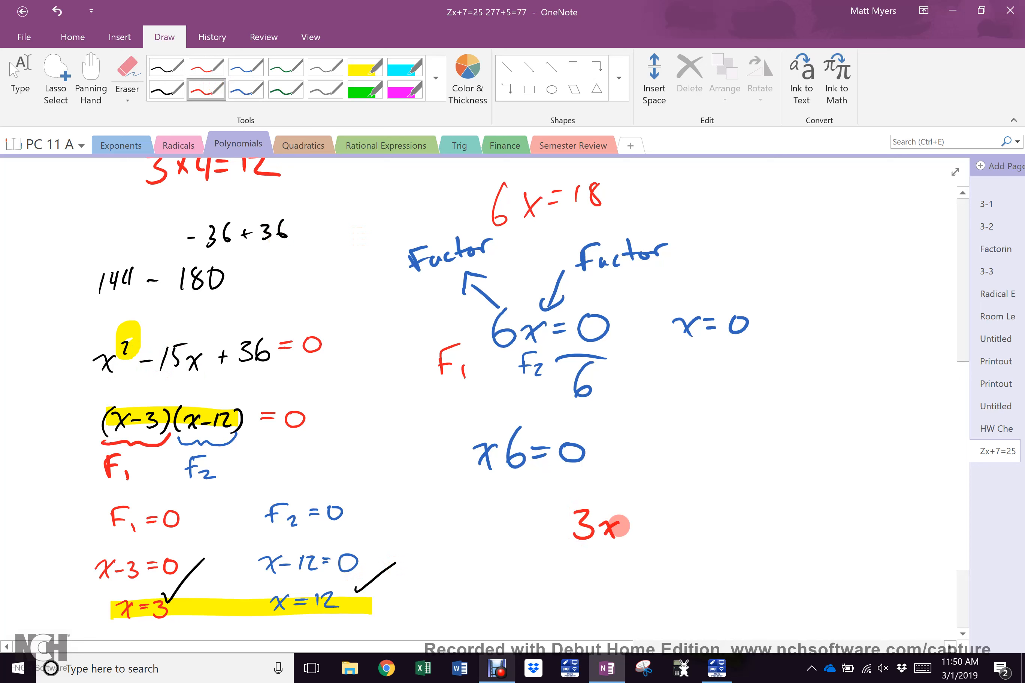
left_click_drag(617, 523, 667, 520)
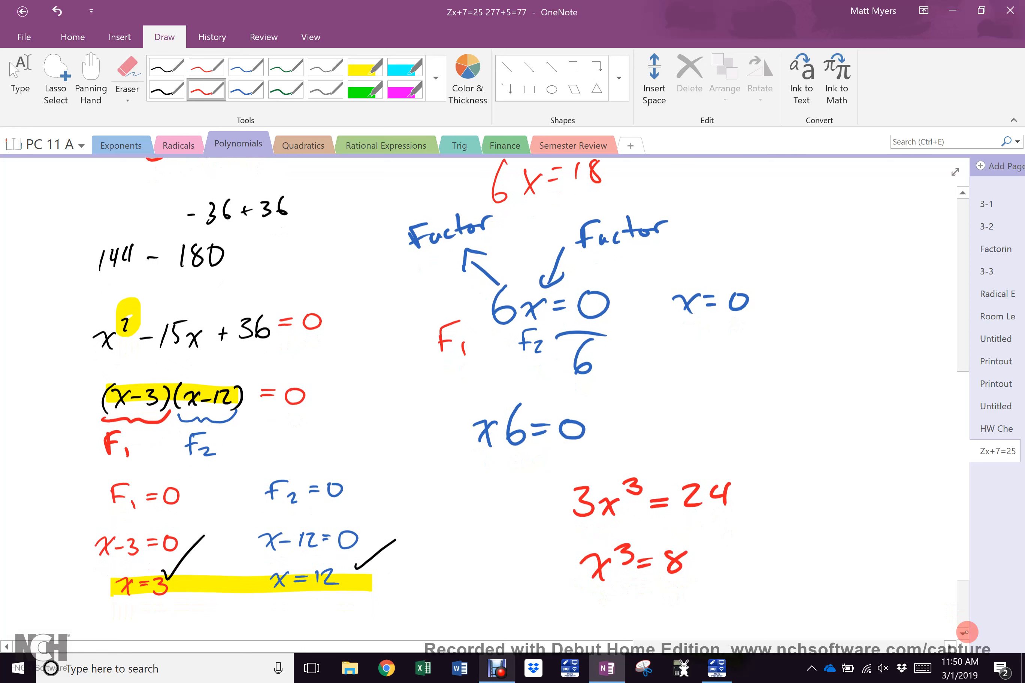
scroll("down", 3)
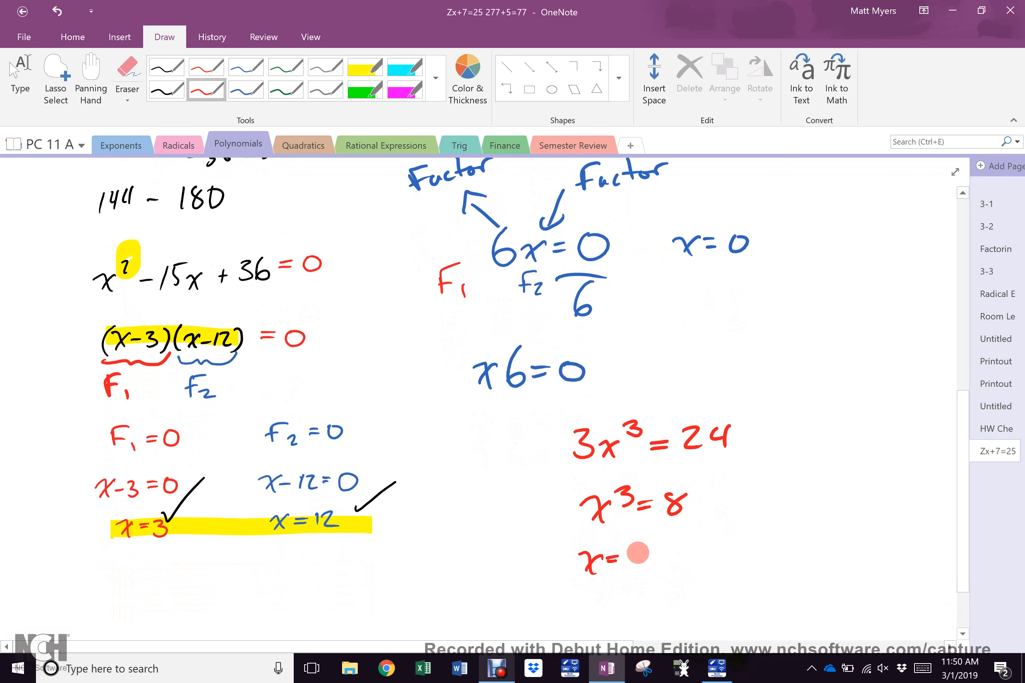
left_click_drag(628, 556, 660, 563)
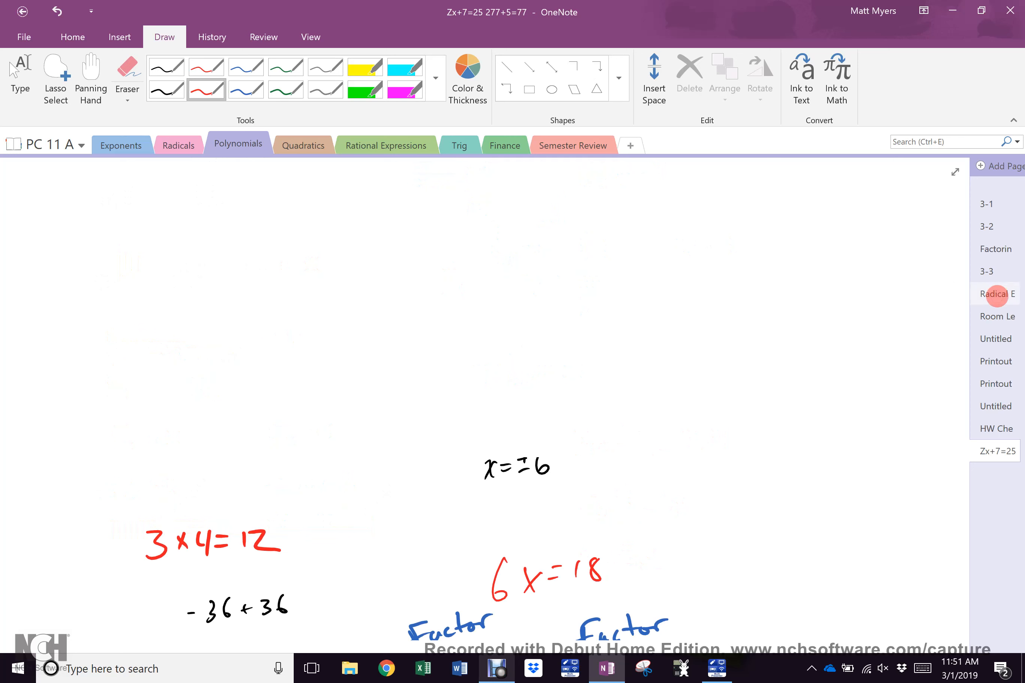
Go to the 3-3 Radical Equations page showing 5 + √(2x−1) = 12
left_click(997, 294)
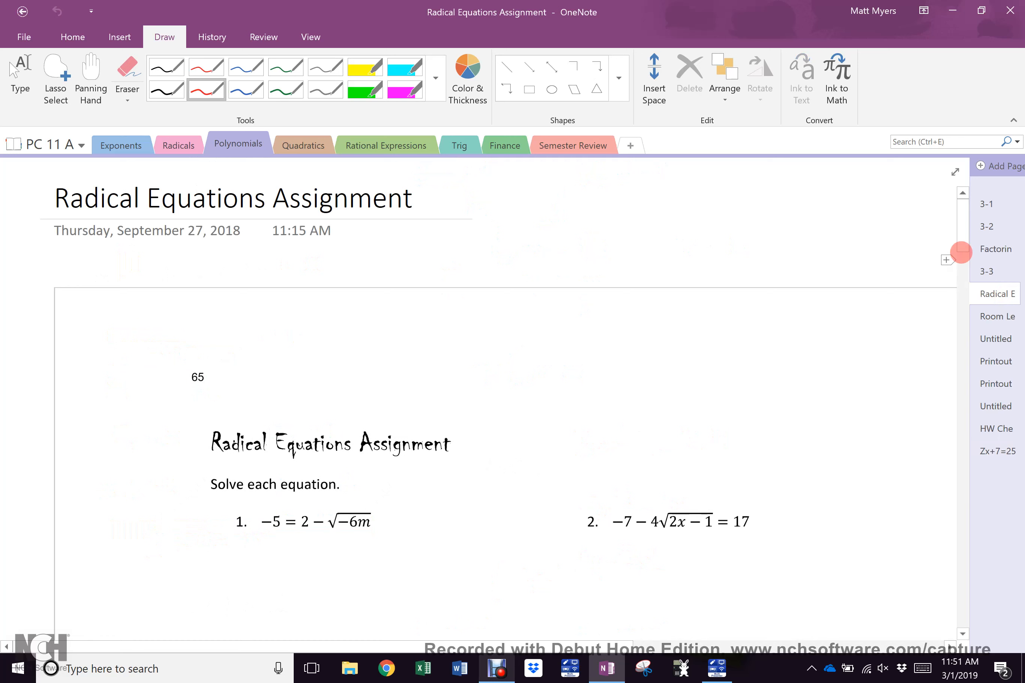
left_click(992, 271)
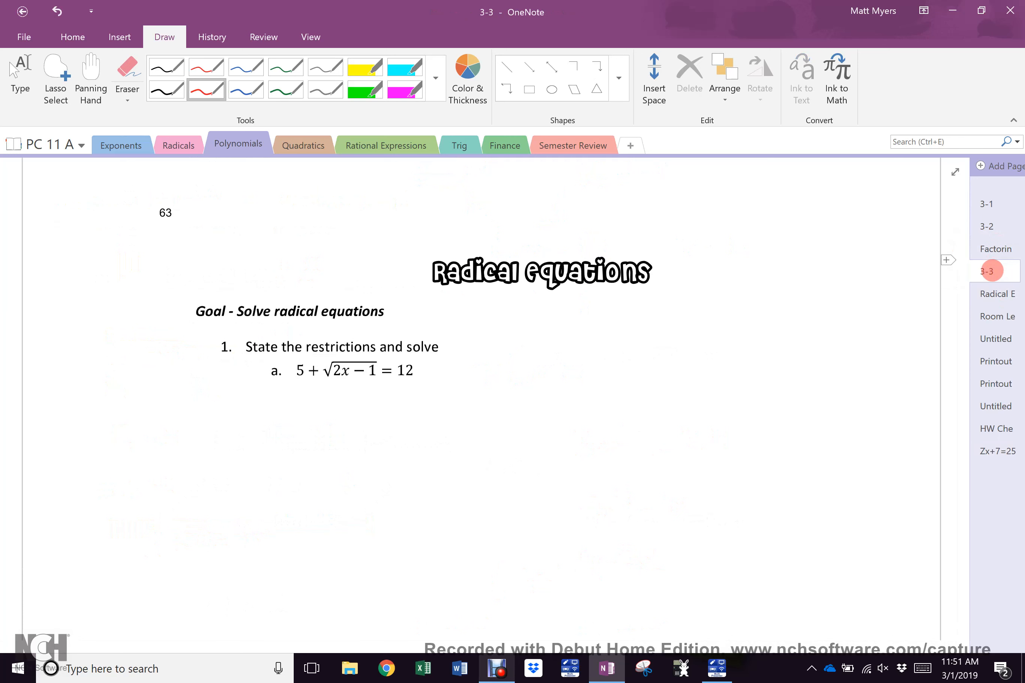
Note 'Isolate the radical', subtract 5 from both sides and write √(2x−1) = 7
scroll("down", 3)
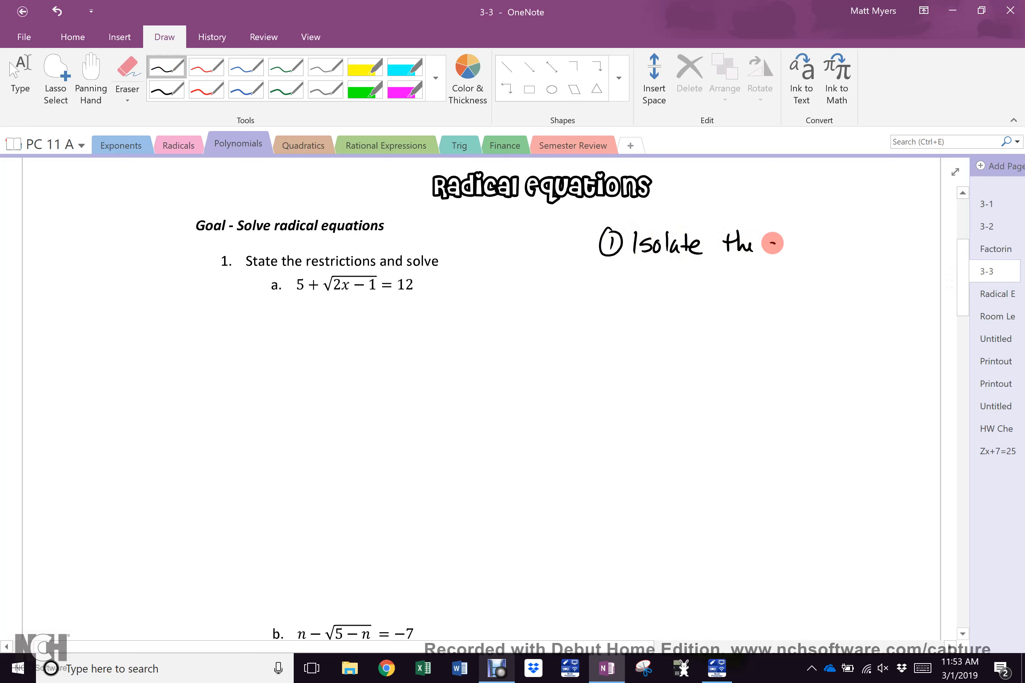
left_click_drag(765, 244, 842, 247)
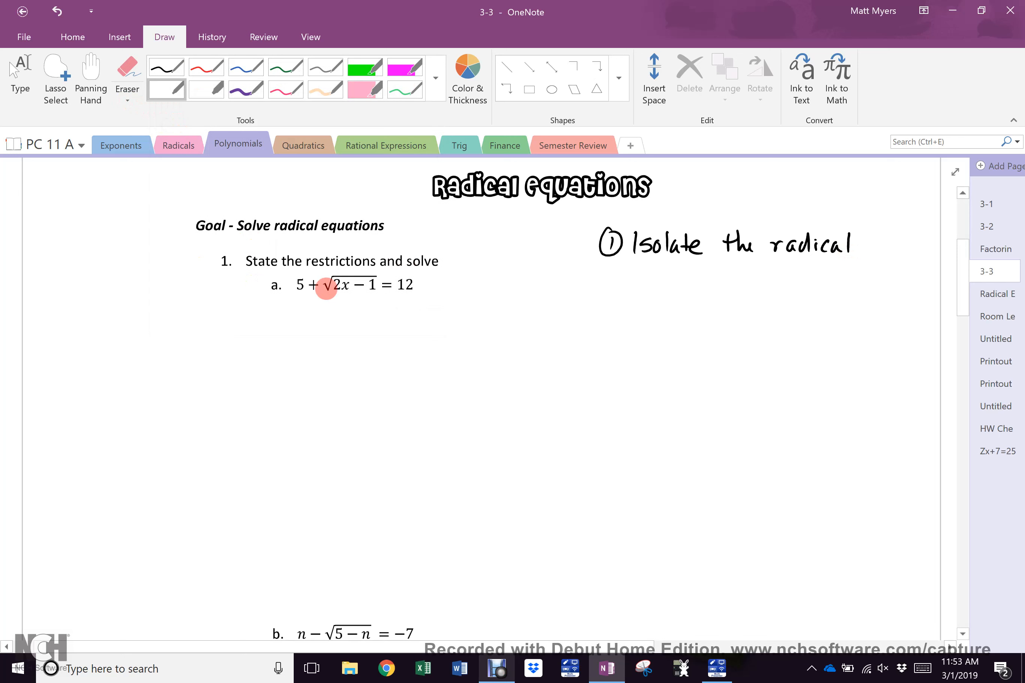
left_click_drag(325, 287, 385, 273)
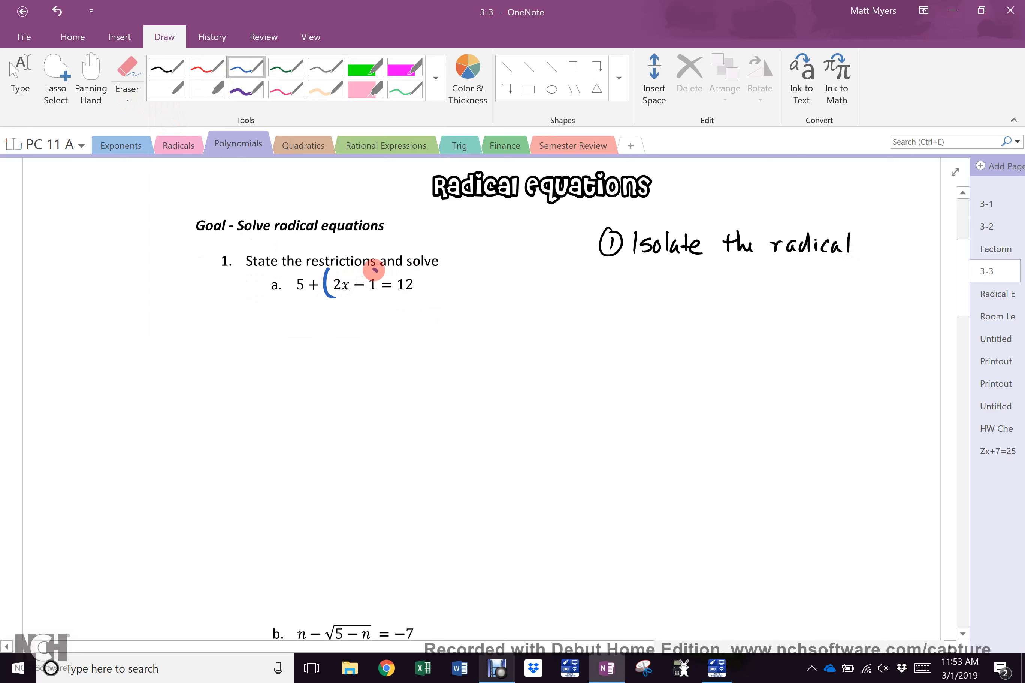
left_click_drag(372, 268, 372, 300)
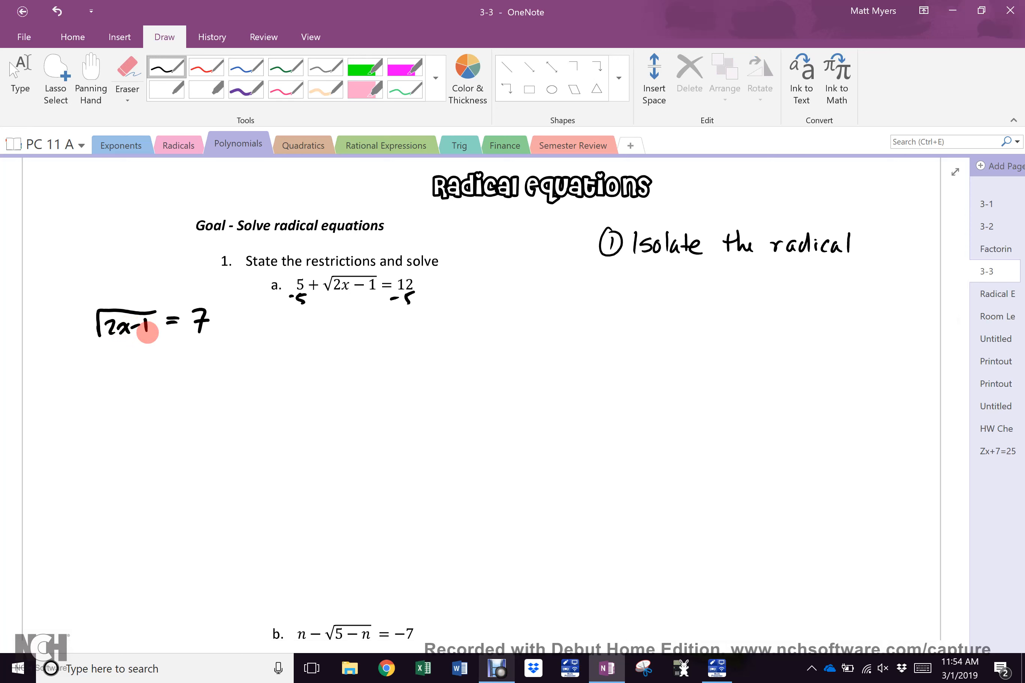
left_click(206, 67)
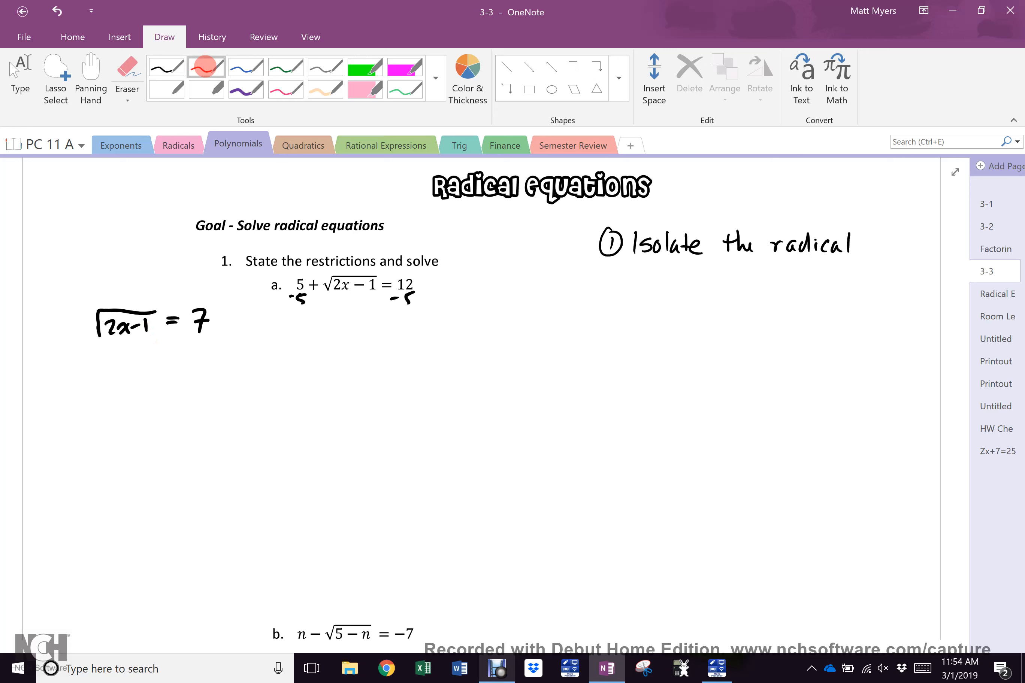
Handwrite red step ② 'Square in order to eliminate' beneath 'Isolate the radical'
left_click_drag(595, 285, 650, 287)
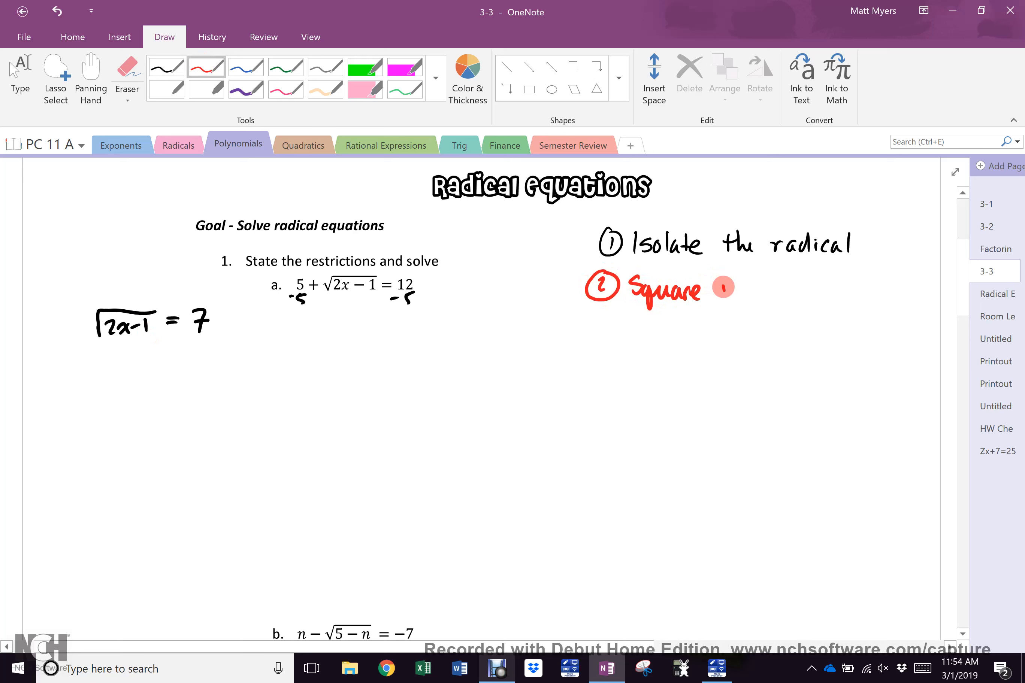
left_click_drag(720, 288, 811, 287)
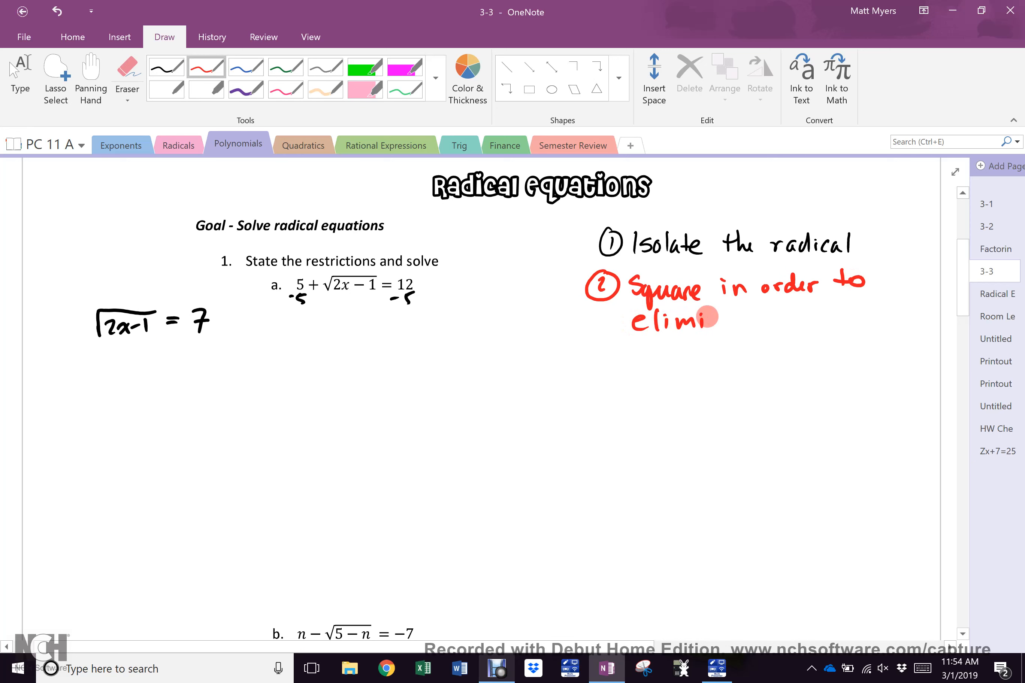
left_click_drag(713, 318, 771, 319)
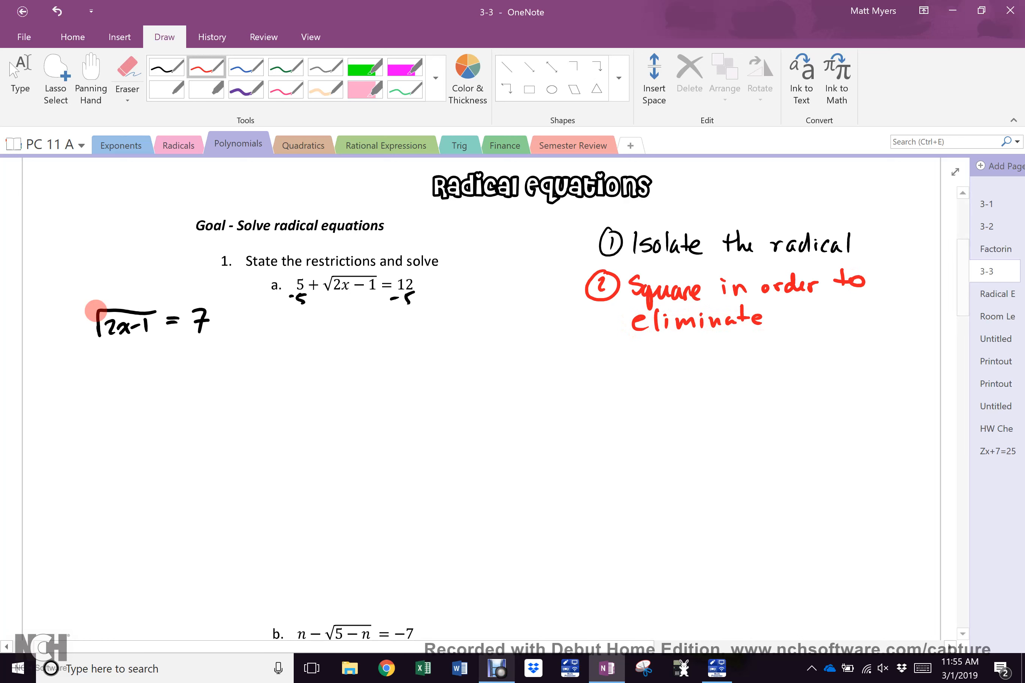
Square both sides as (√(2x−1))² = (7)² and start the 2x−1 = … line in red
left_click_drag(82, 327, 190, 297)
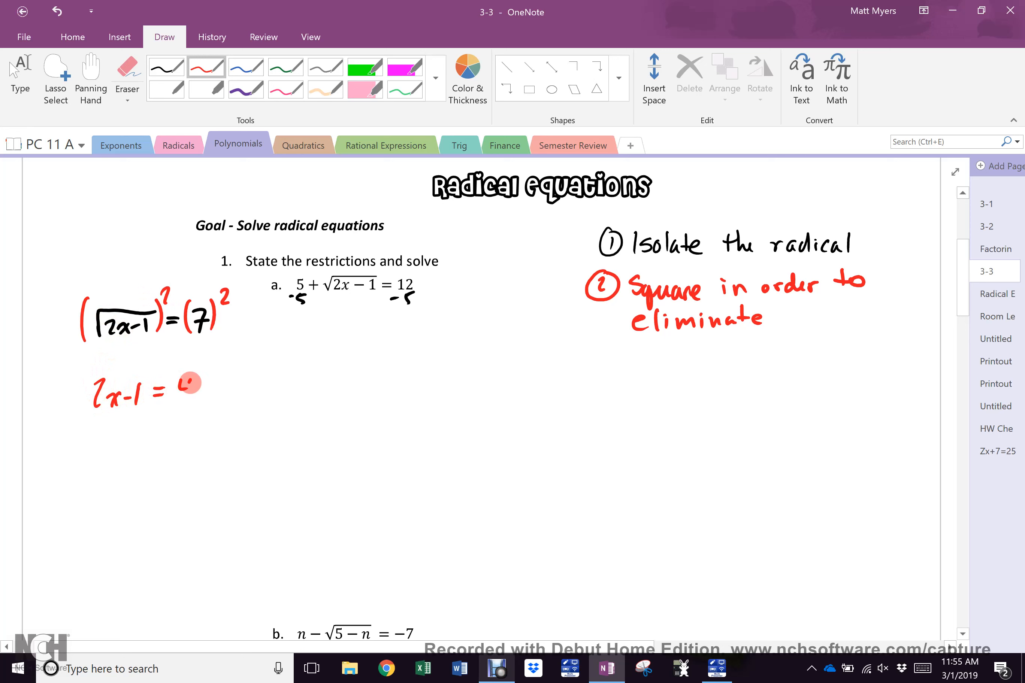
left_click_drag(182, 383, 202, 393)
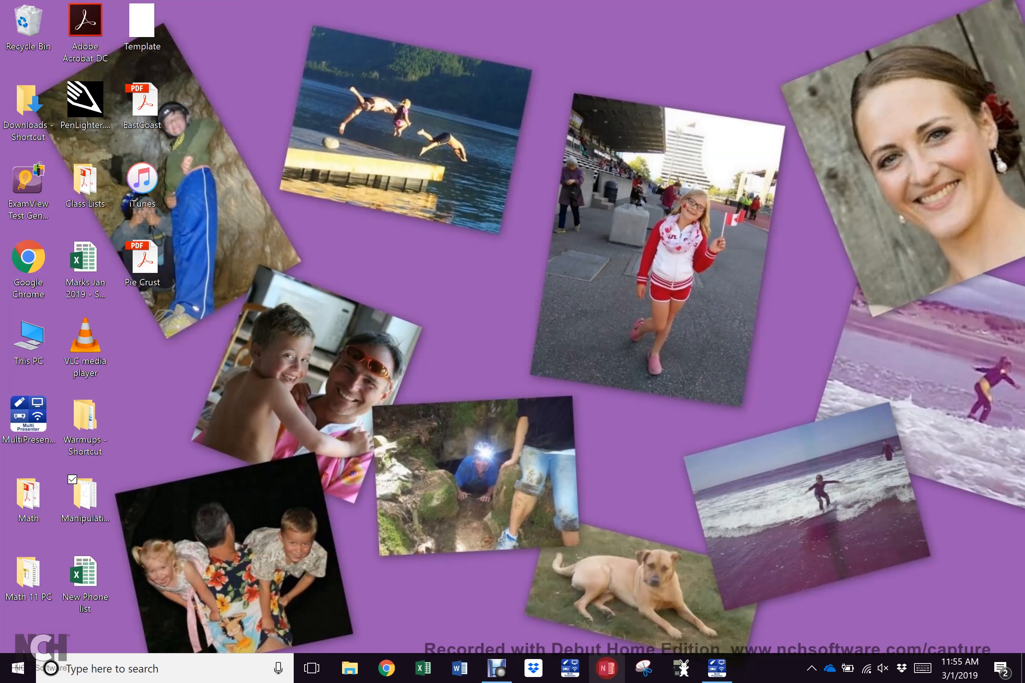
left_click(607, 669)
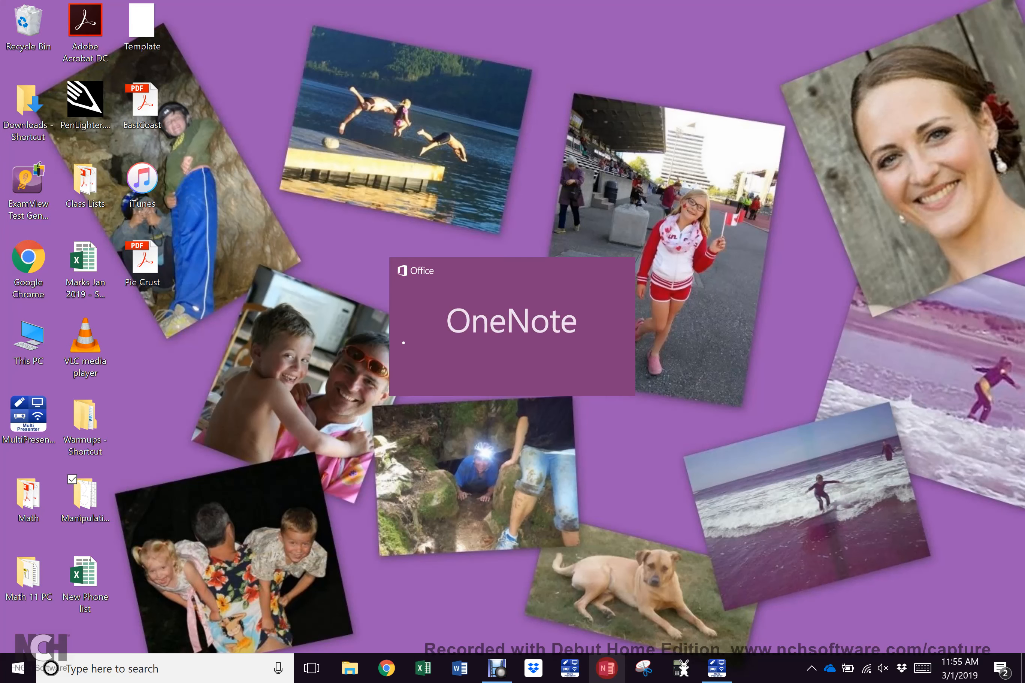
left_click(607, 669)
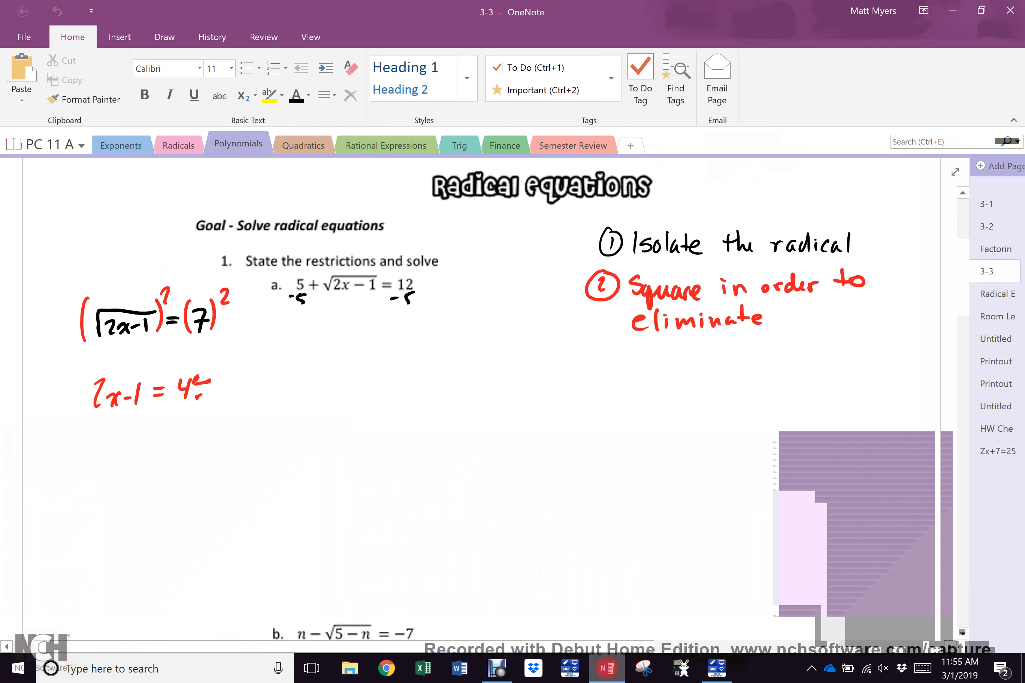
Leave stray red ink marks mid-page, then ready Lasso Select to grab them
left_click(717, 475)
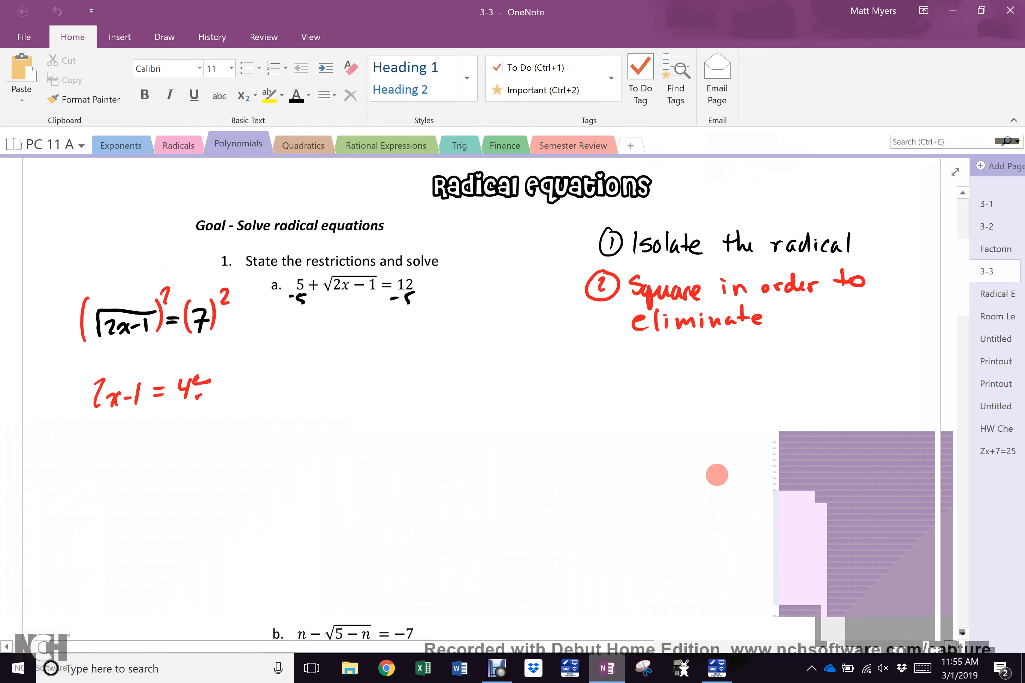
left_click(164, 37)
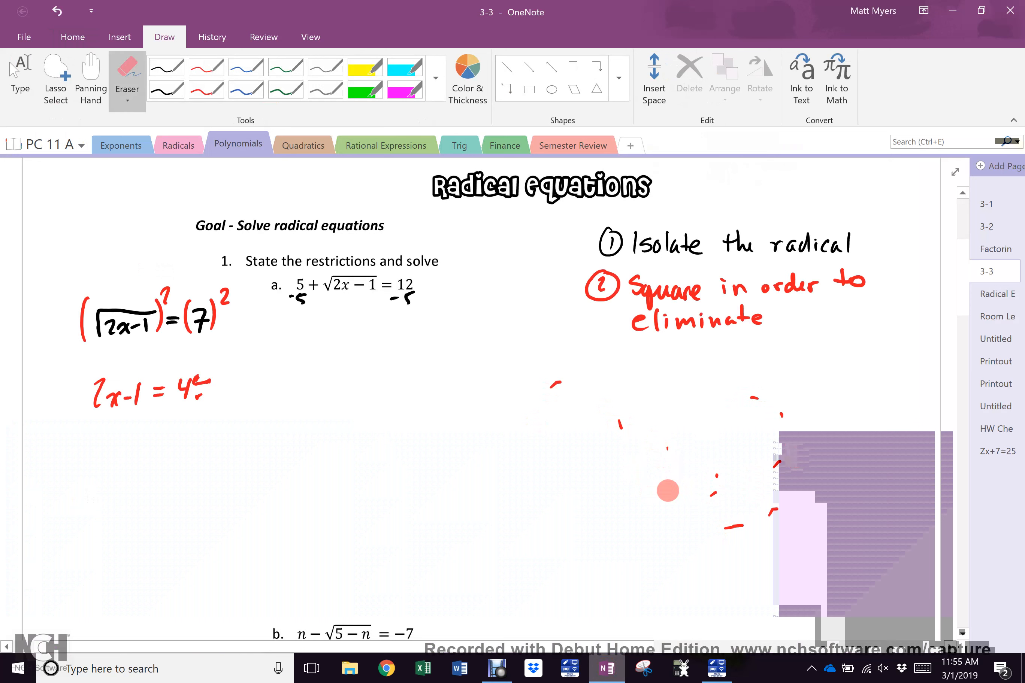
left_click(206, 89)
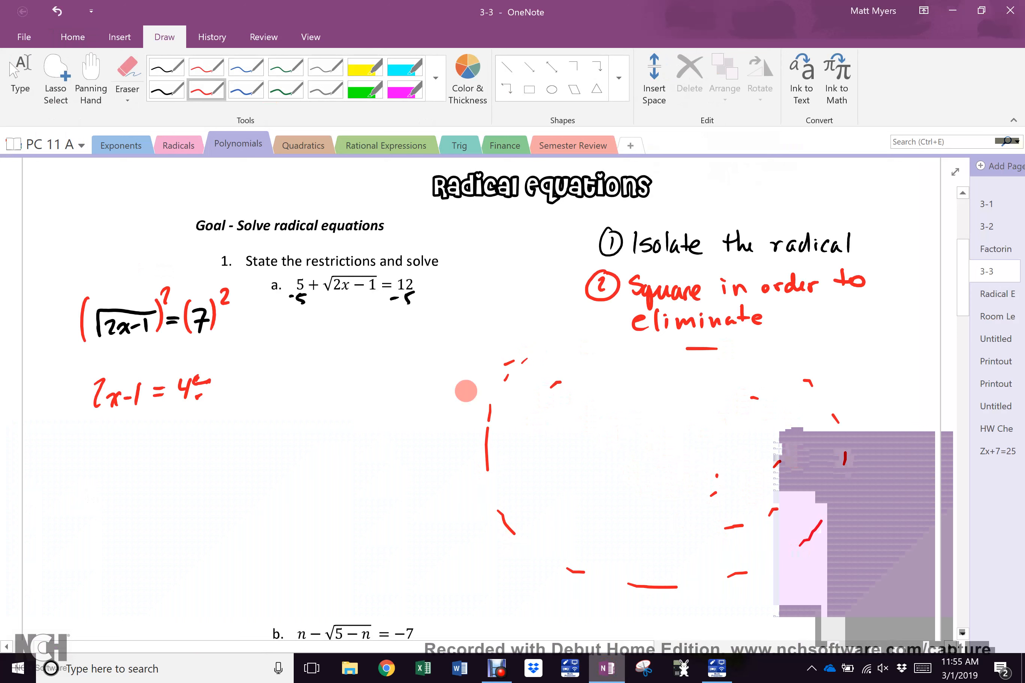
left_click(56, 75)
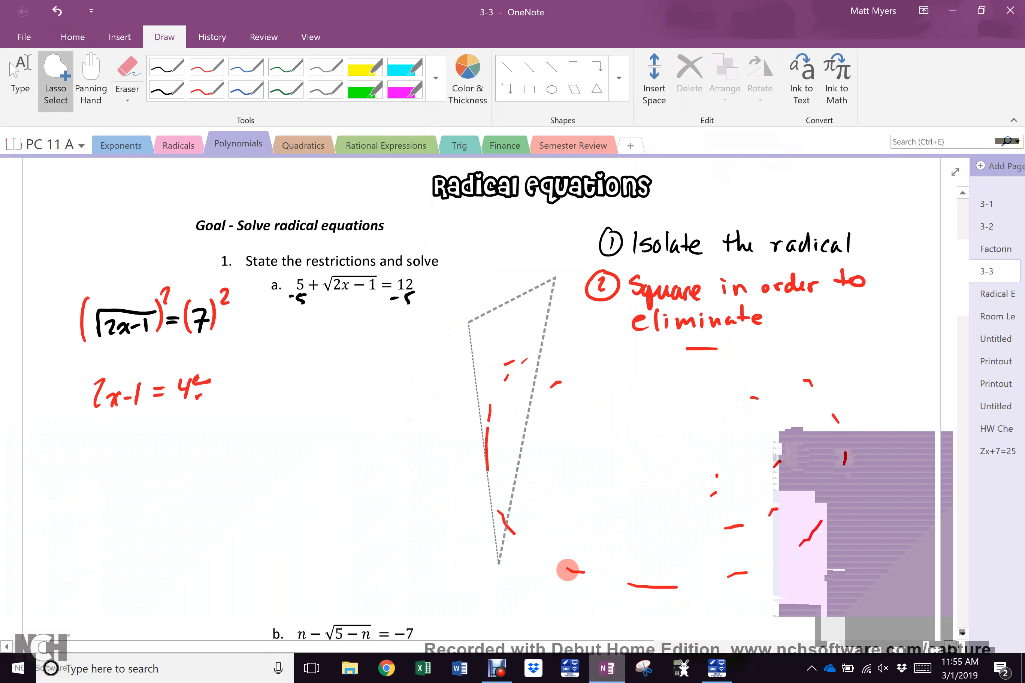